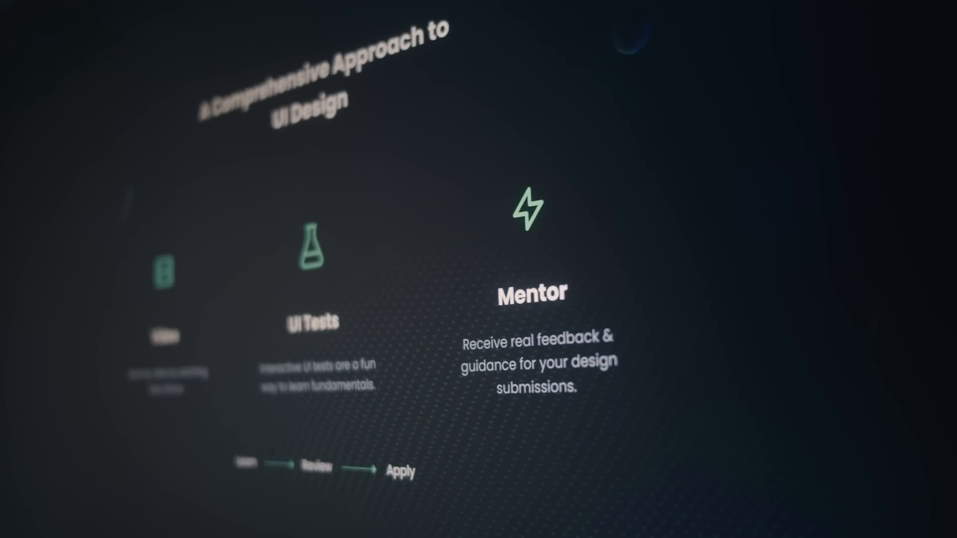
pyautogui.scroll(-3)
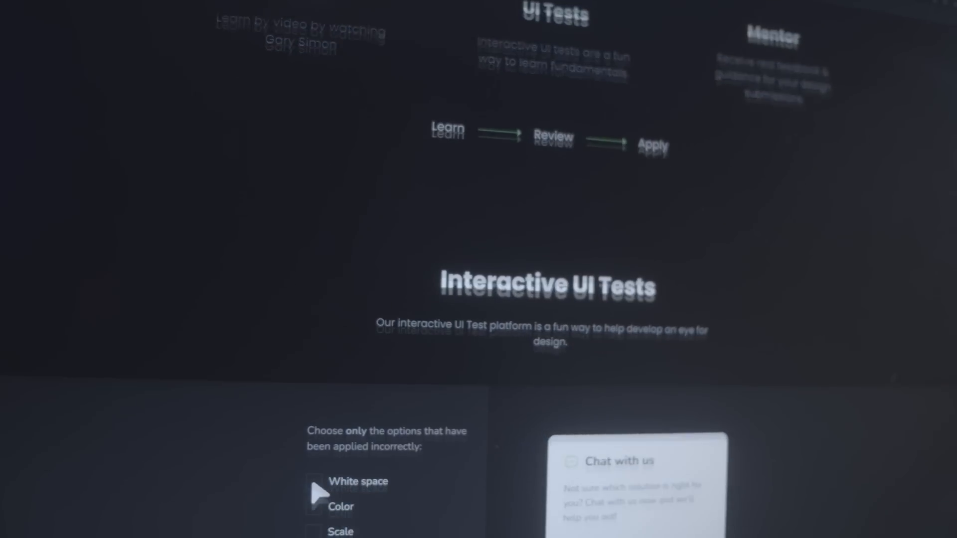